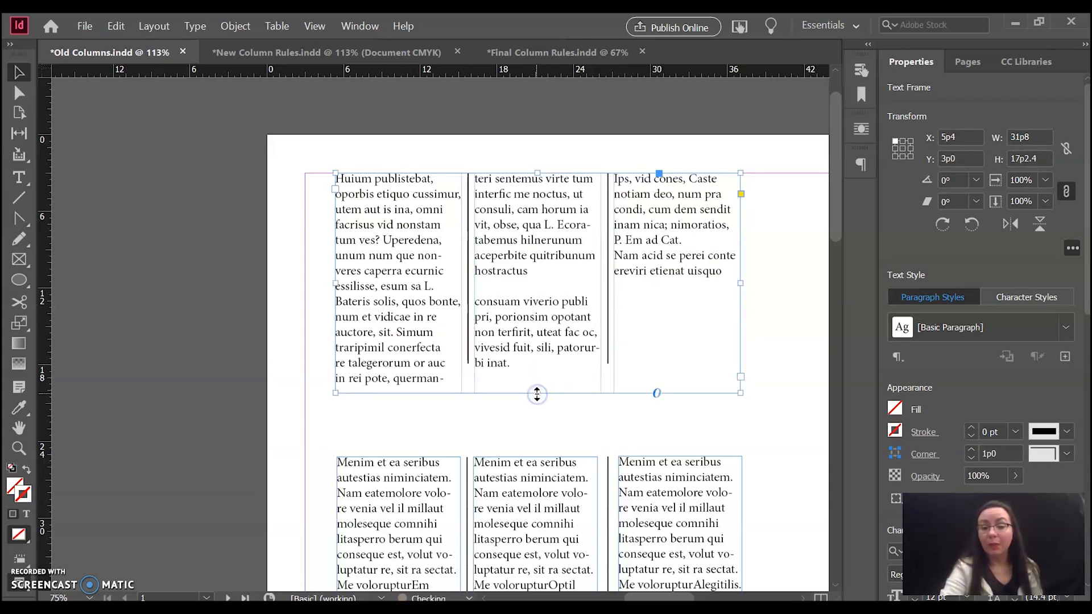
pyautogui.moveTo(731, 391)
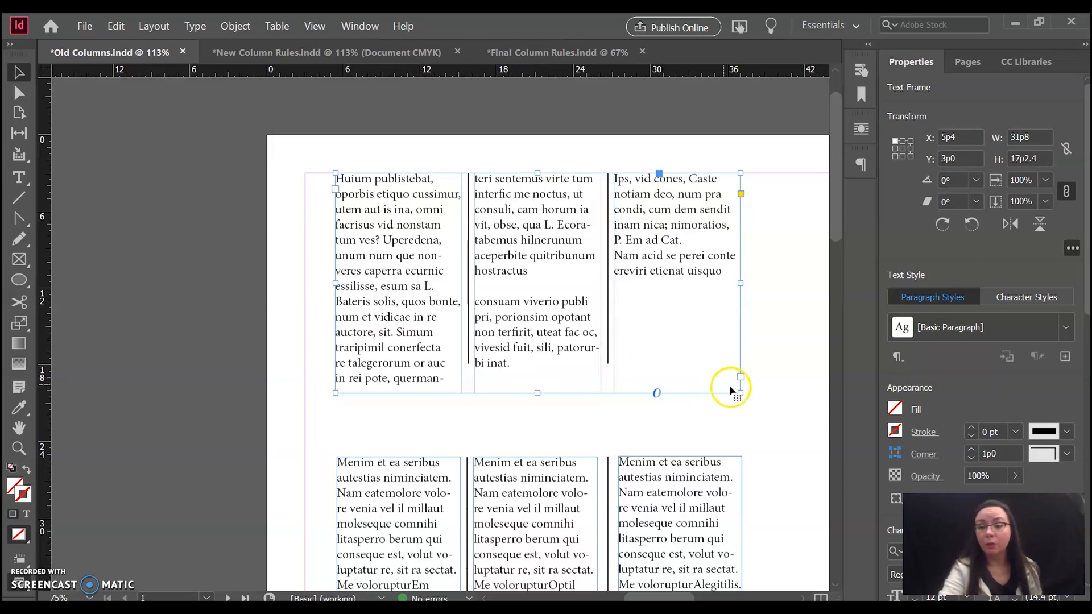
# - Scroll to the empty text frame beside the cat photo and select it
pyautogui.scroll(-3)
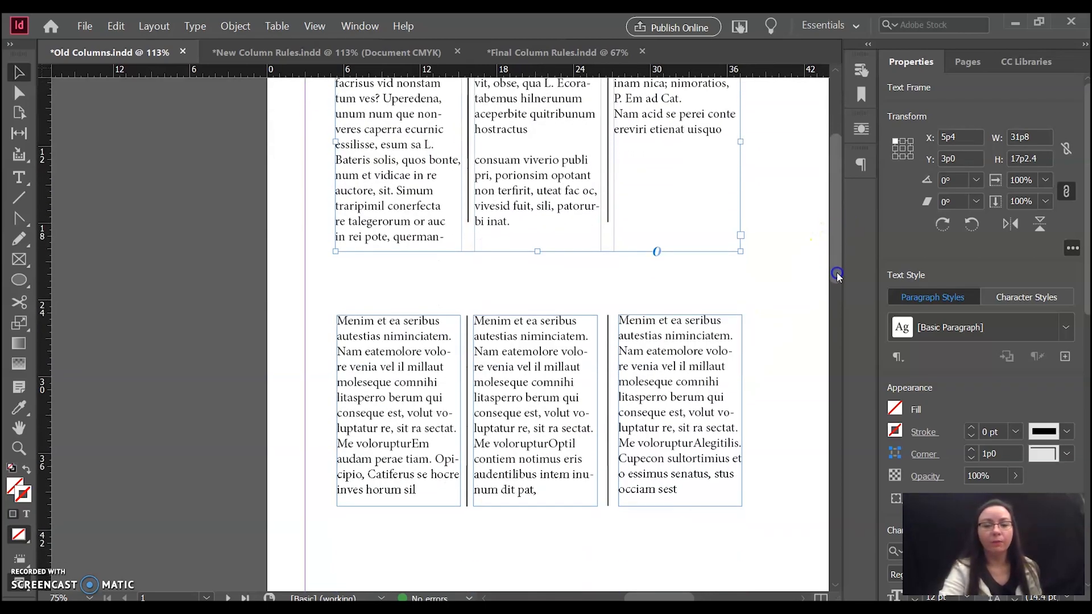
pyautogui.scroll(-3)
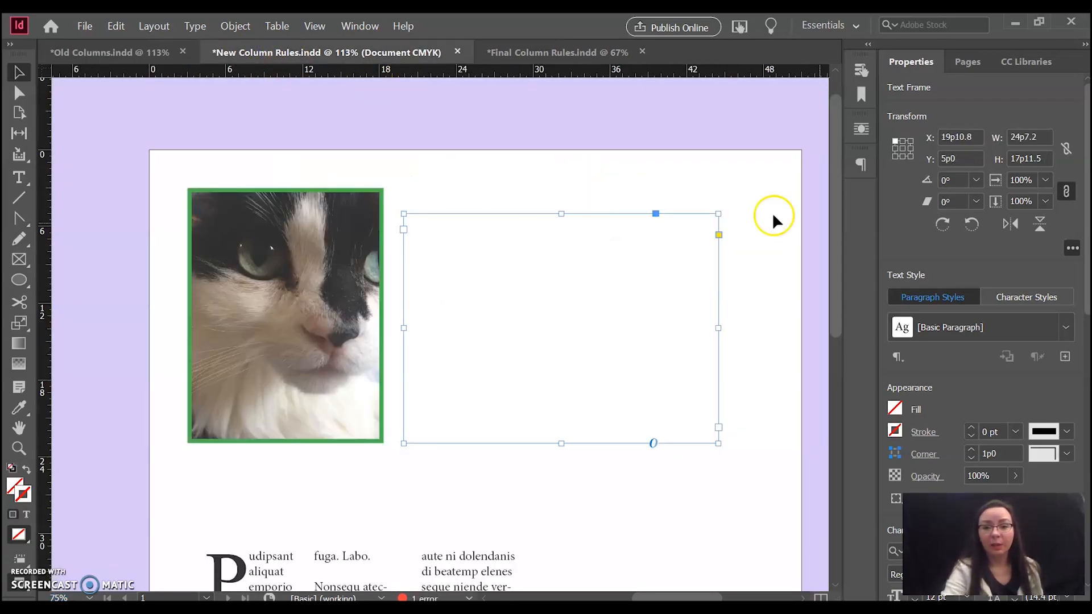
pyautogui.scroll(-3)
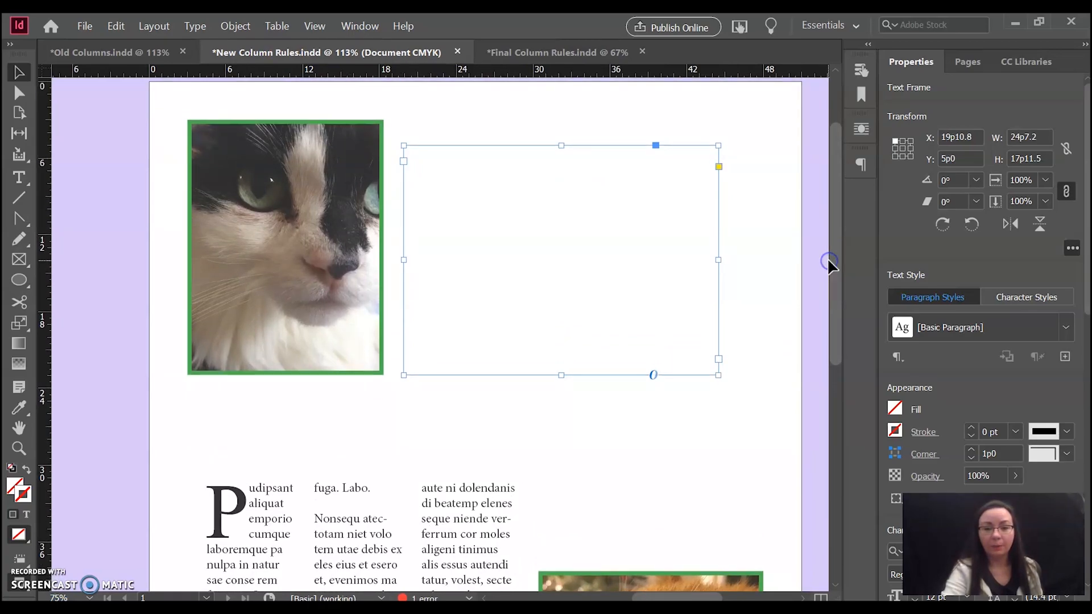
pyautogui.moveTo(514, 246)
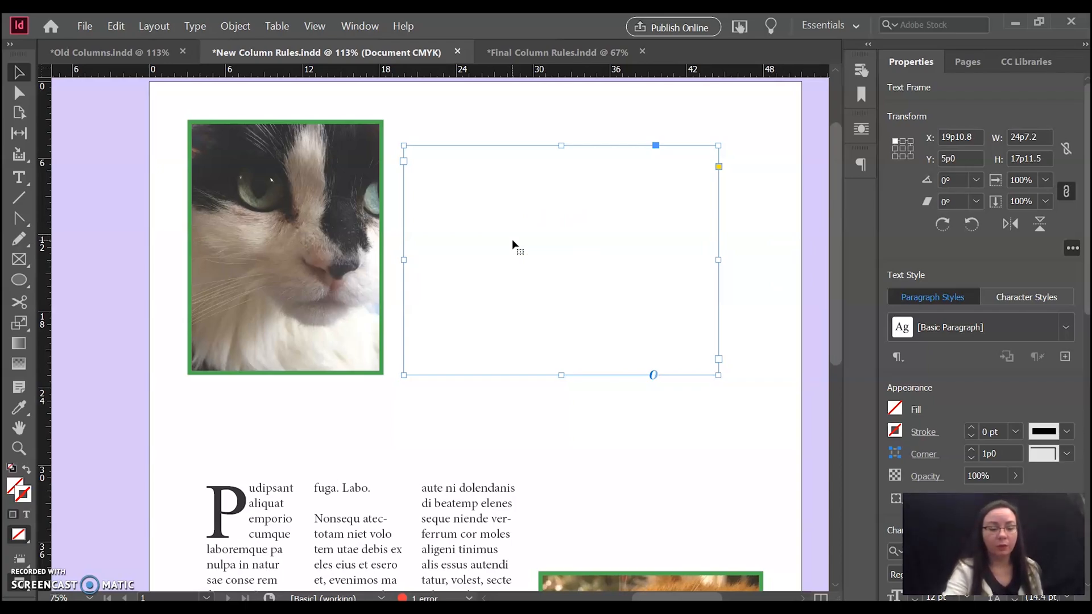
pyautogui.click(234, 25)
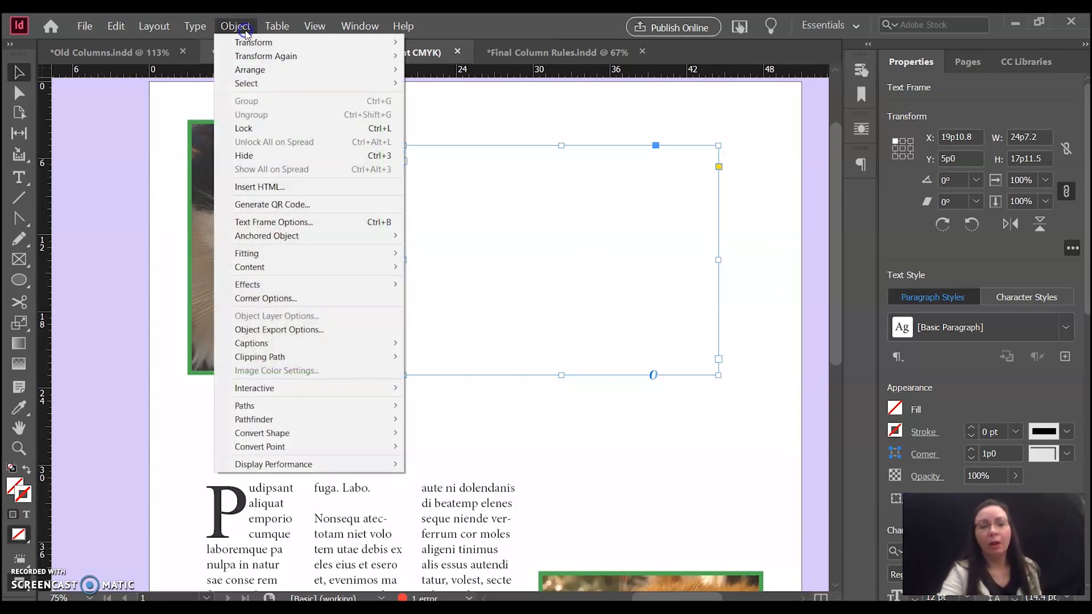
# - In Text Frame Options give the frame 3 columns and show its Column Rules settings
pyautogui.click(273, 221)
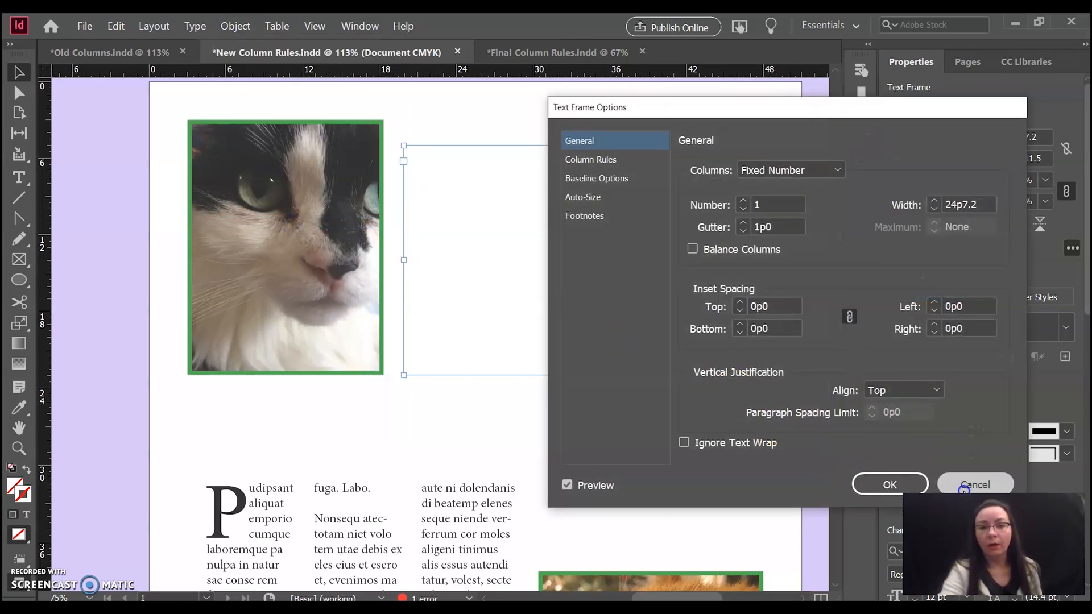
pyautogui.click(889, 484)
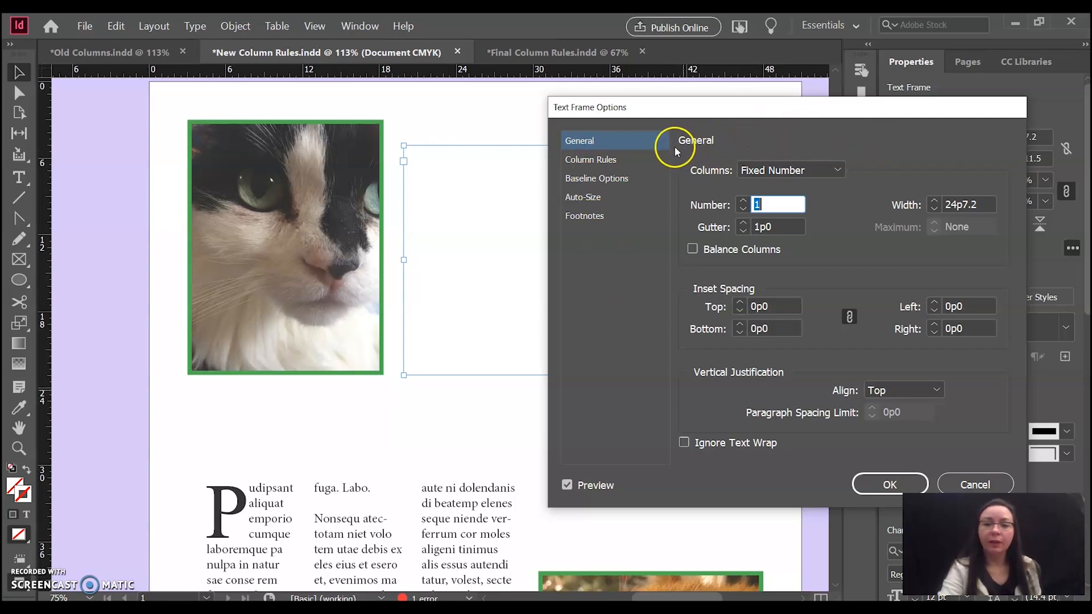
pyautogui.moveTo(587, 244)
pyautogui.write('3')
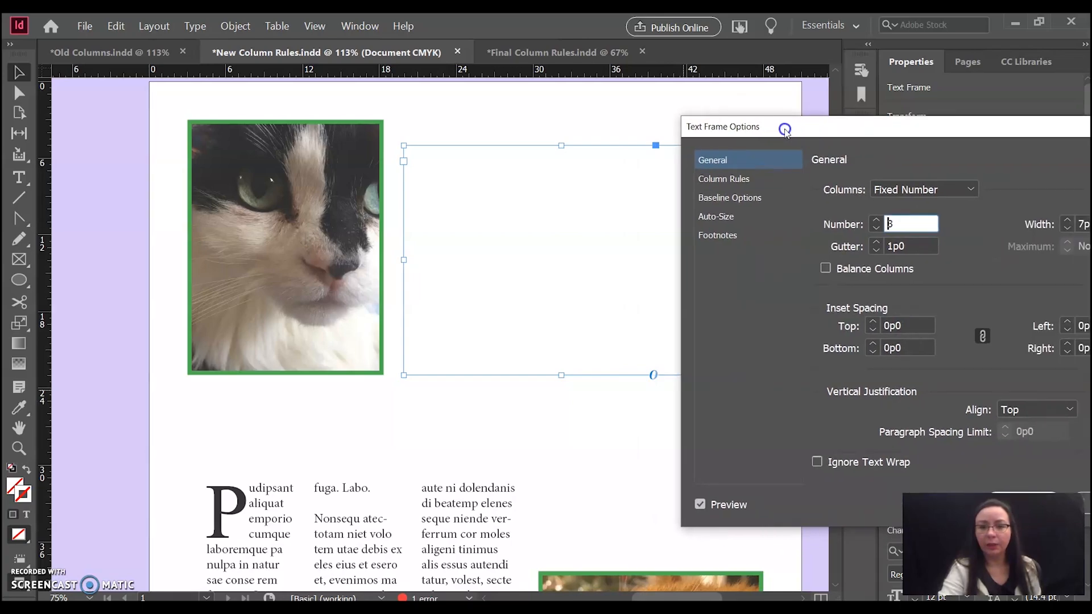
pyautogui.click(642, 168)
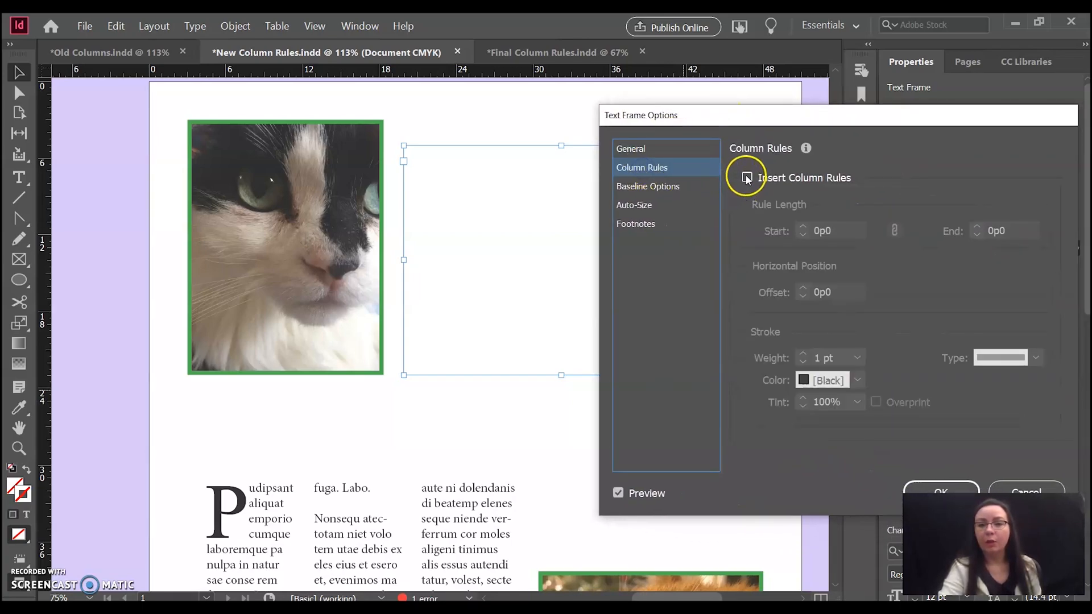
# - Enable Insert Column Rules, preview a 2 pt stroke, then settle on 1 pt black rules
pyautogui.click(746, 177)
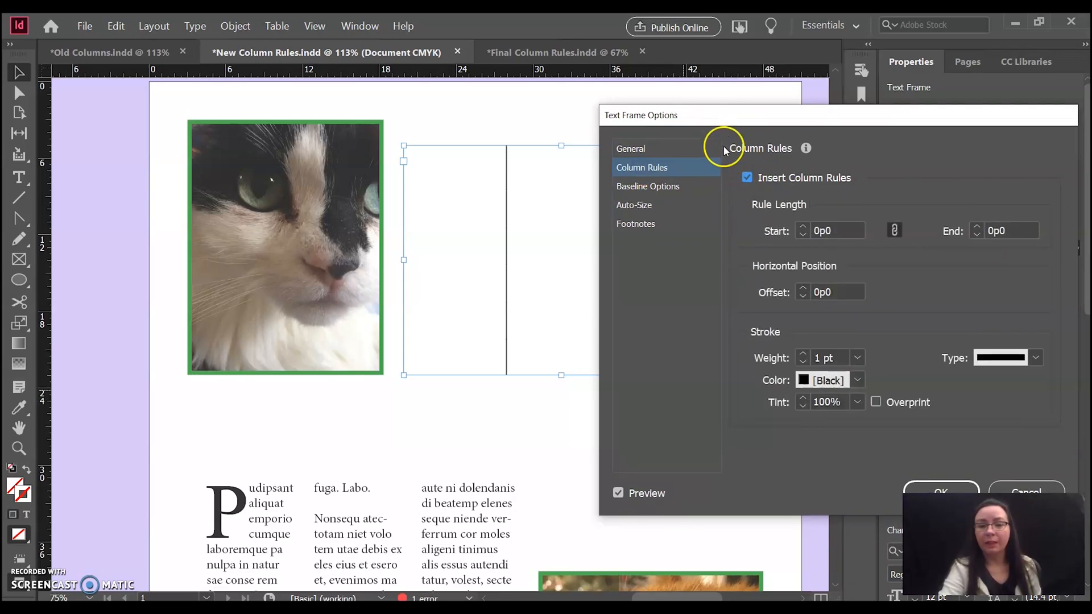
pyautogui.moveTo(640, 115); pyautogui.dragTo(698, 118)
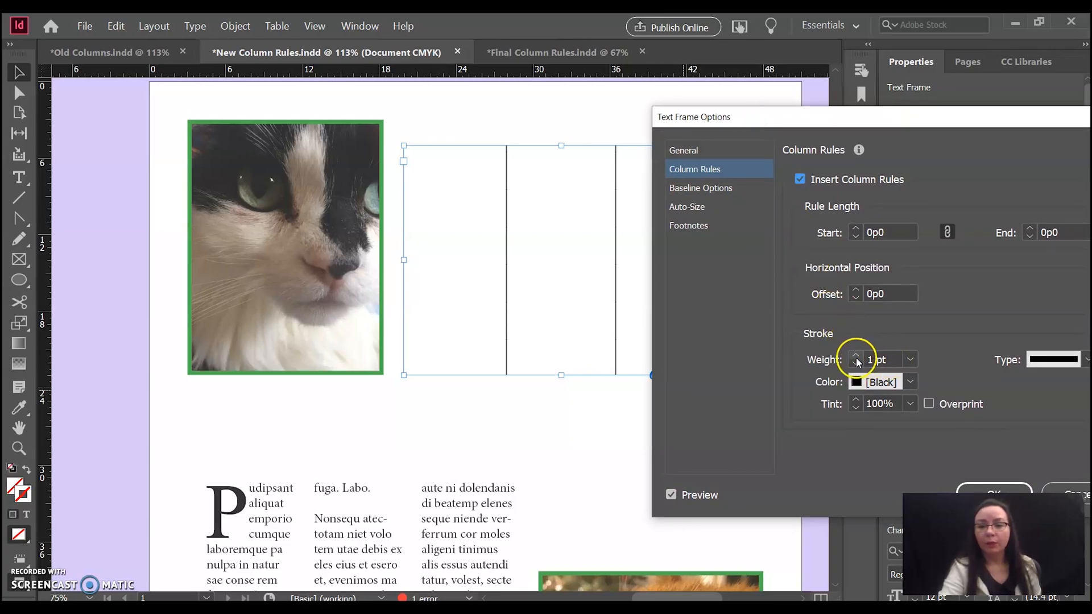
pyautogui.click(855, 355)
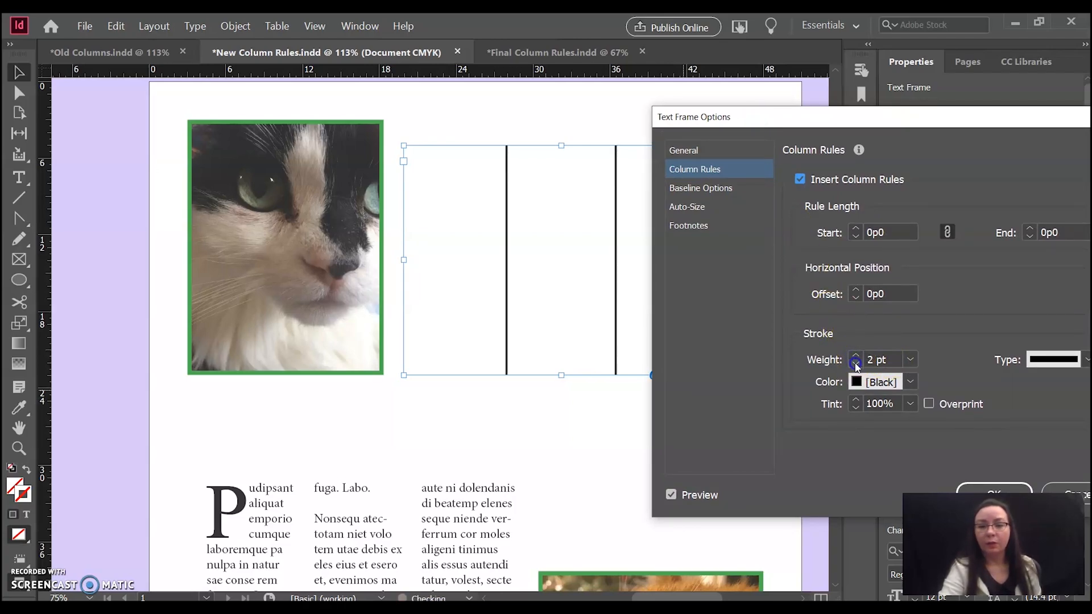
pyautogui.click(855, 364)
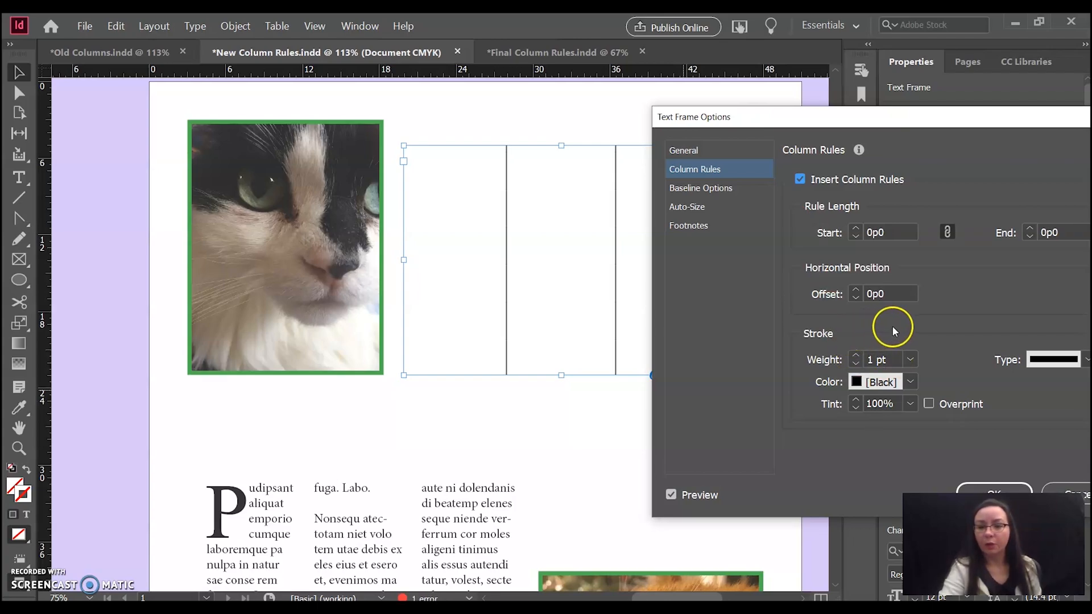
pyautogui.click(1087, 360)
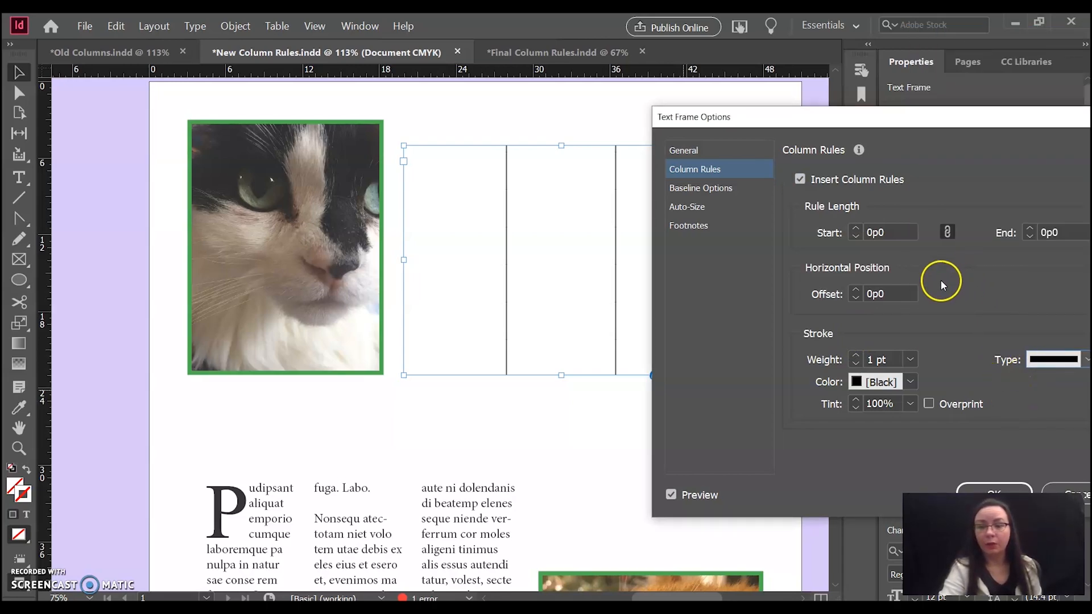
pyautogui.moveTo(838, 233)
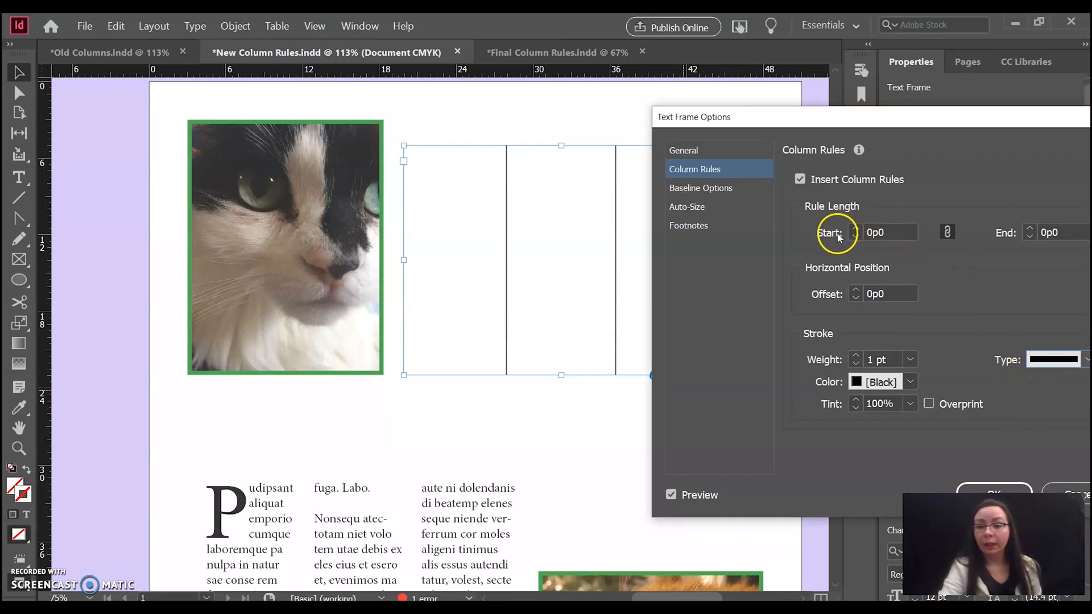
# - Try insetting the rules from top and bottom, restore full height, and confirm the frame options
pyautogui.click(854, 228)
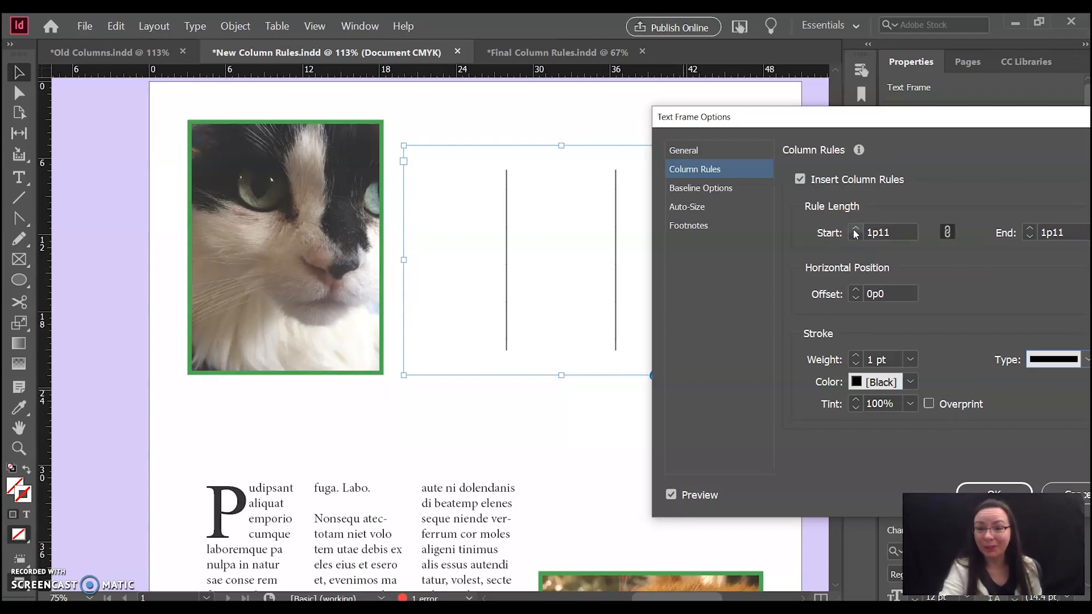
pyautogui.click(855, 237)
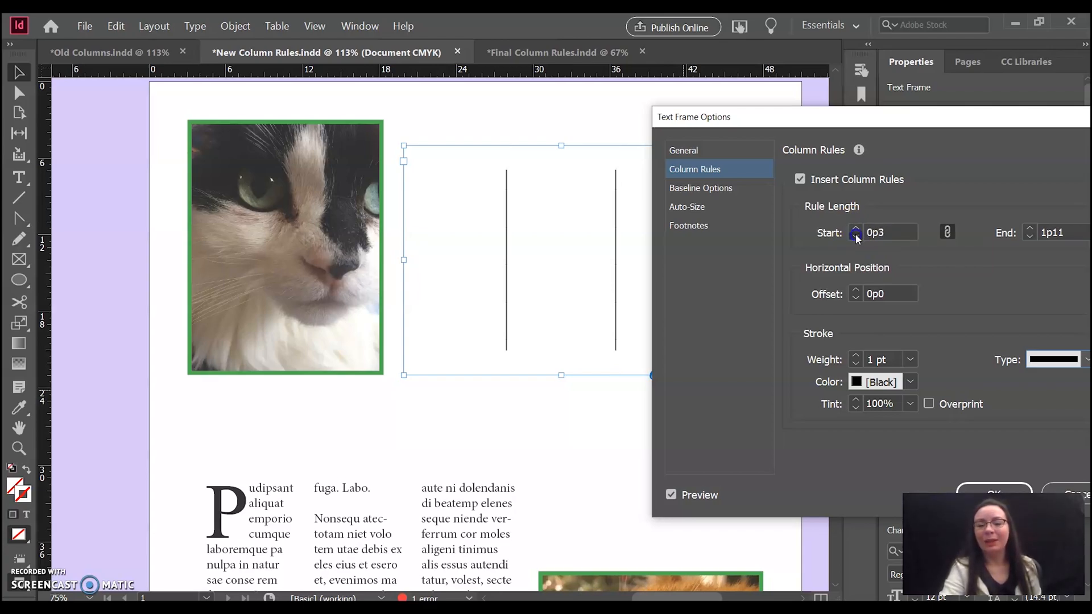
pyautogui.click(855, 236)
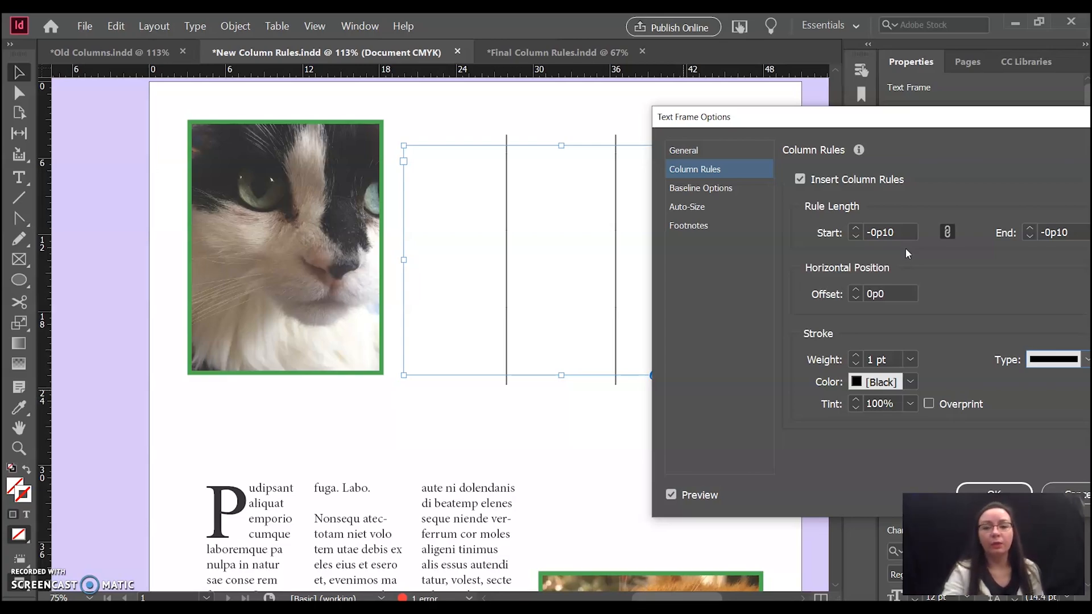
pyautogui.click(856, 229)
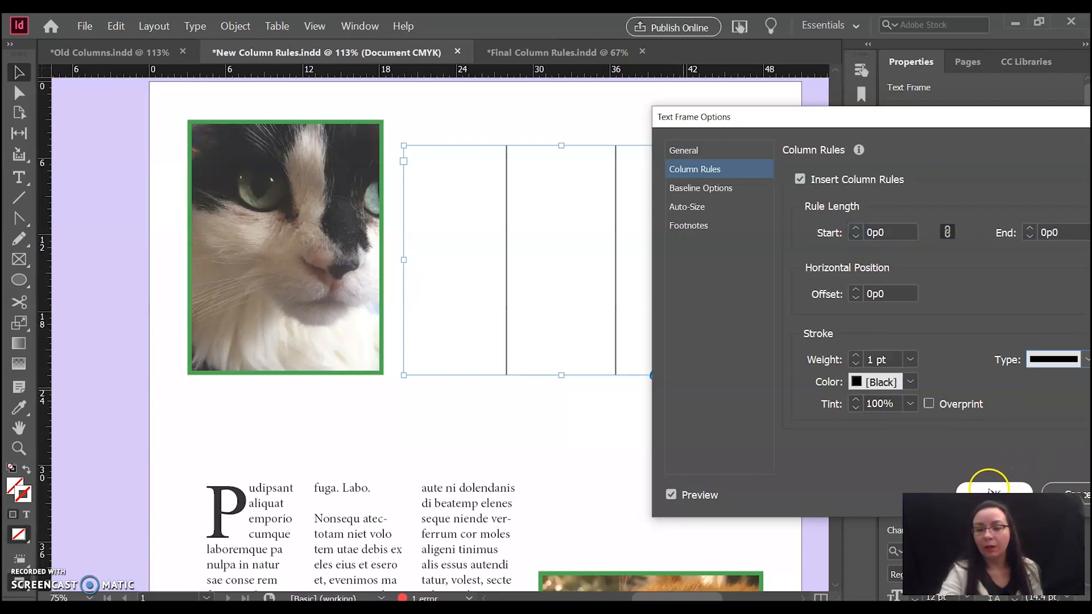
pyautogui.click(994, 491)
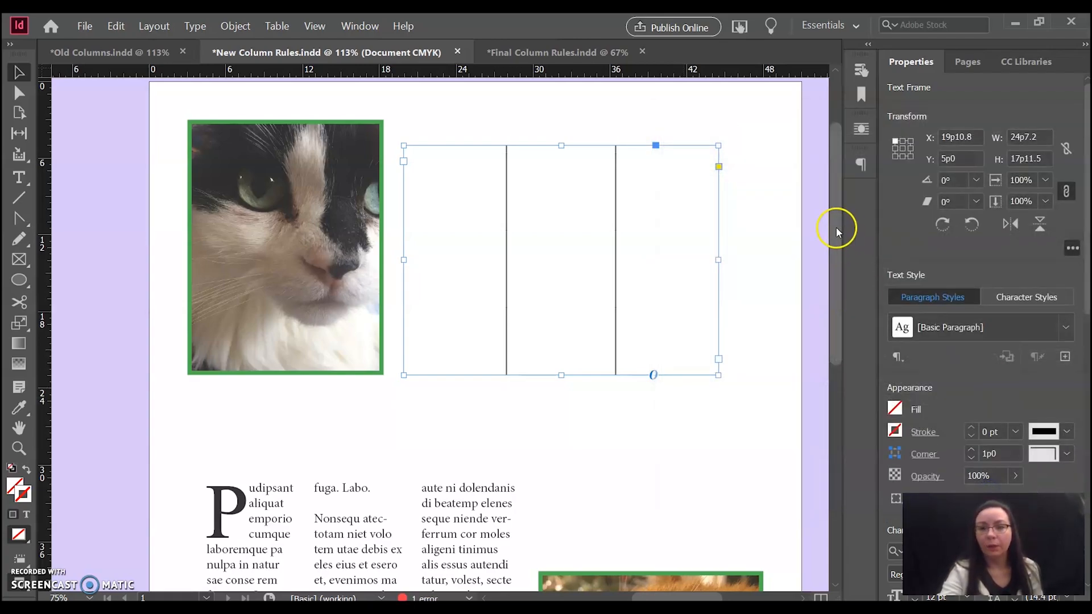
# - Scroll down to the three-column story beside the orange cat photo and select its frame
pyautogui.scroll(-3)
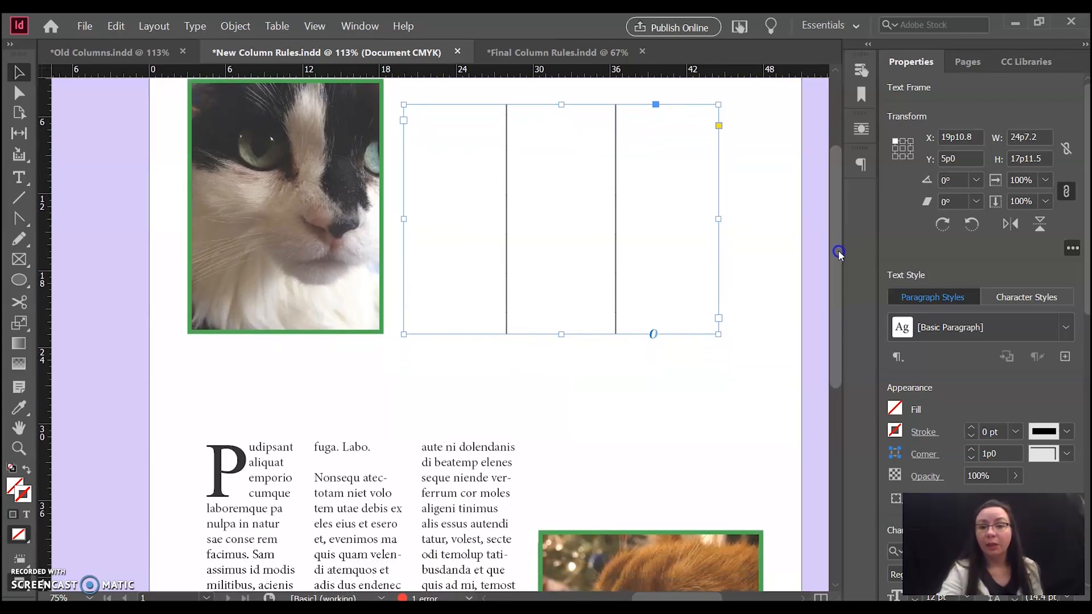
pyautogui.scroll(-3)
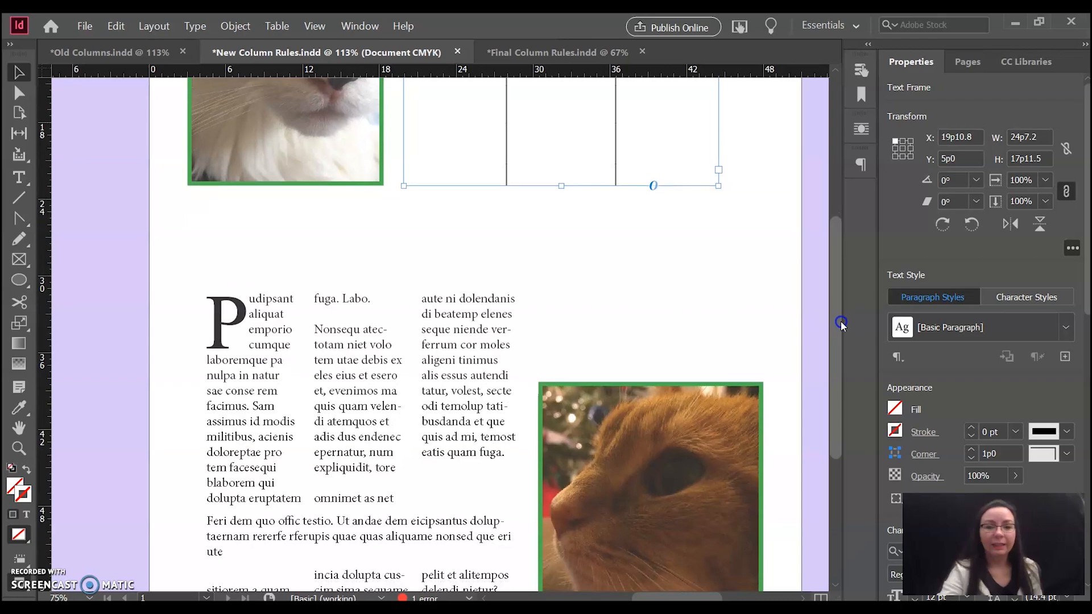
pyautogui.scroll(-3)
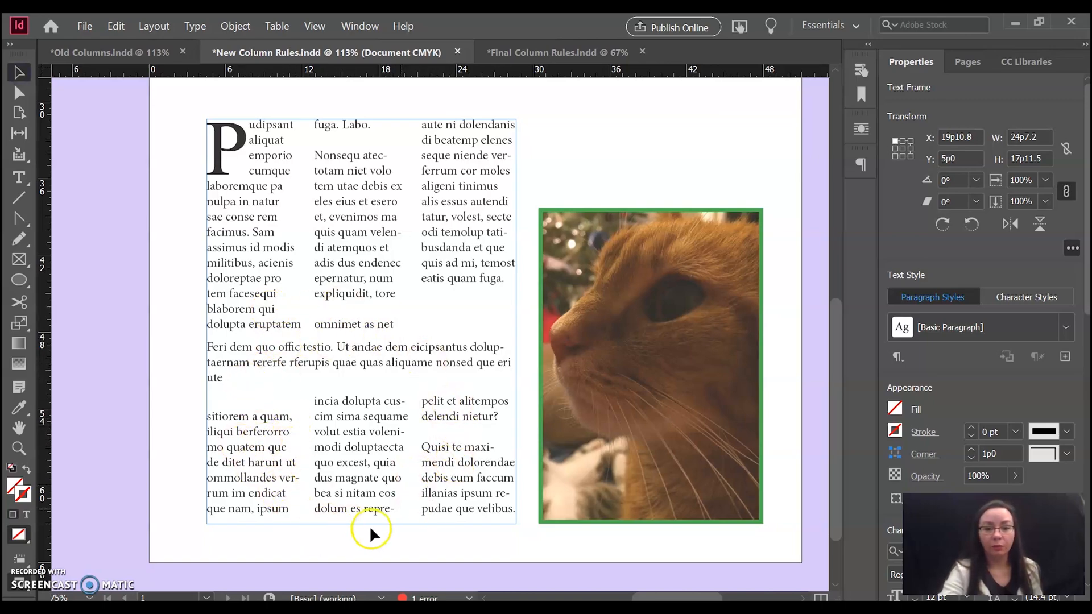
pyautogui.moveTo(453, 380)
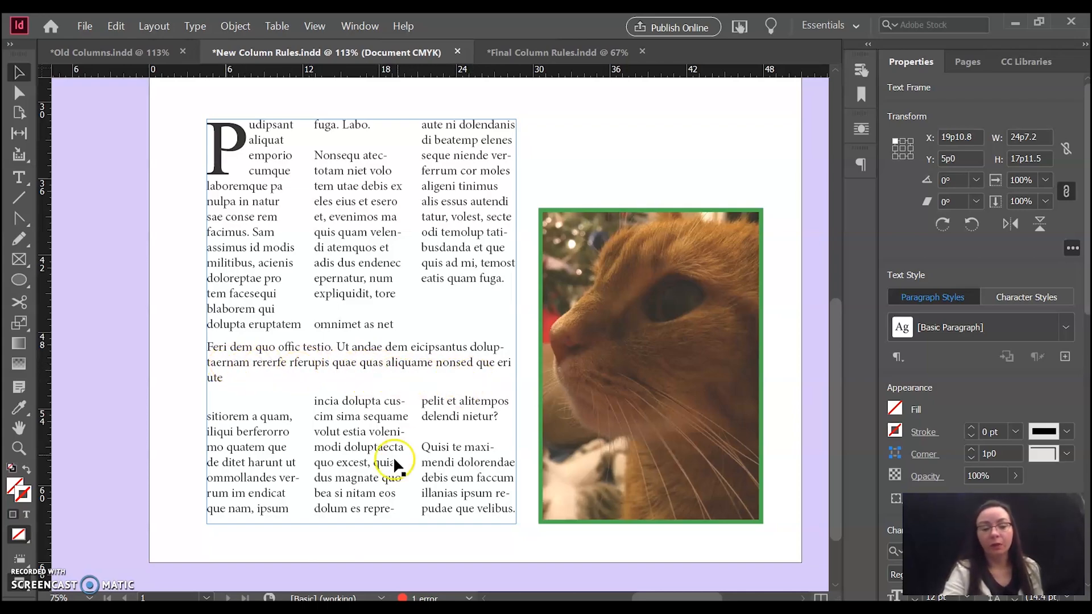
pyautogui.click(390, 459)
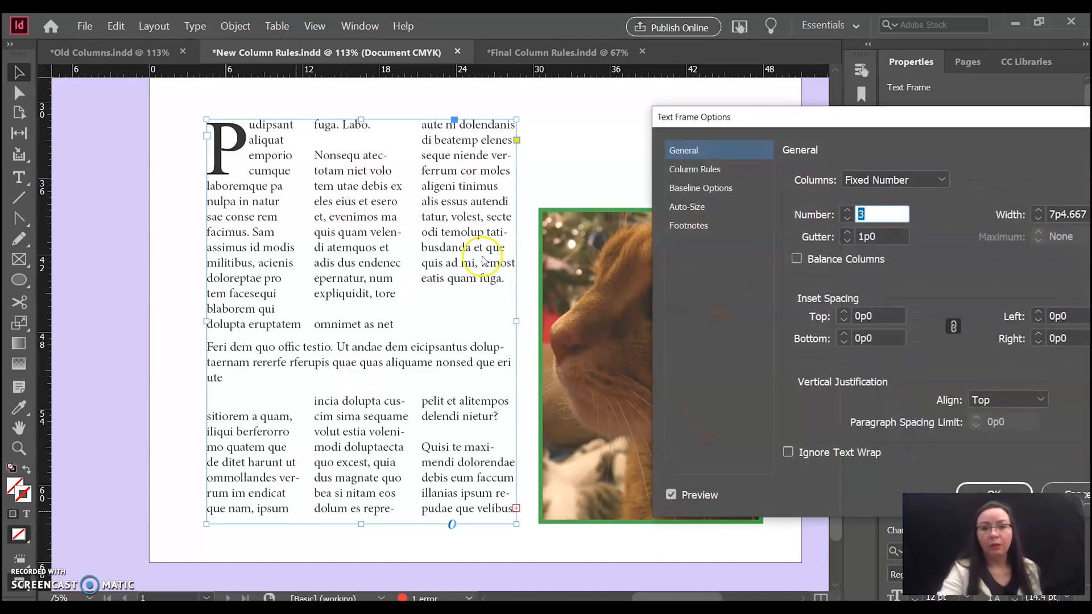
# - Enable Insert Column Rules for the story so 1 pt black dividers break around the spanning paragraph
pyautogui.click(694, 168)
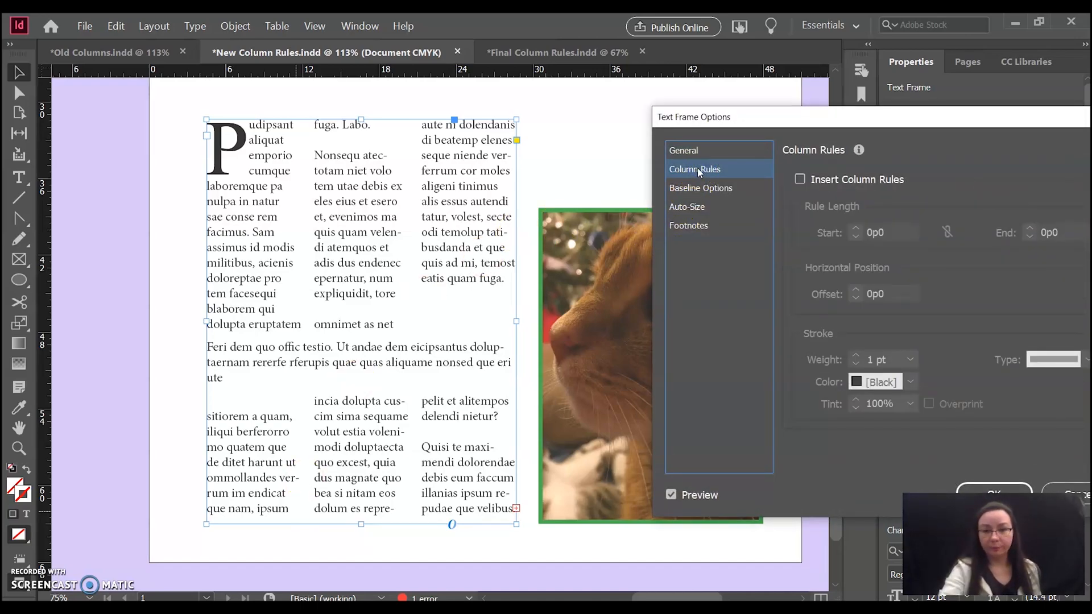
pyautogui.click(801, 179)
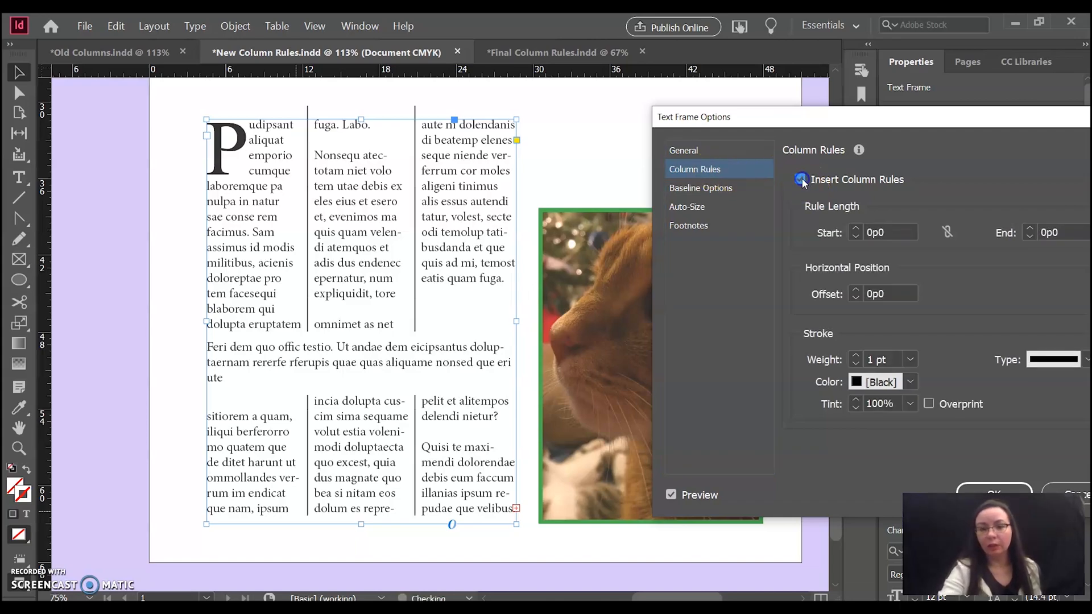
pyautogui.click(800, 180)
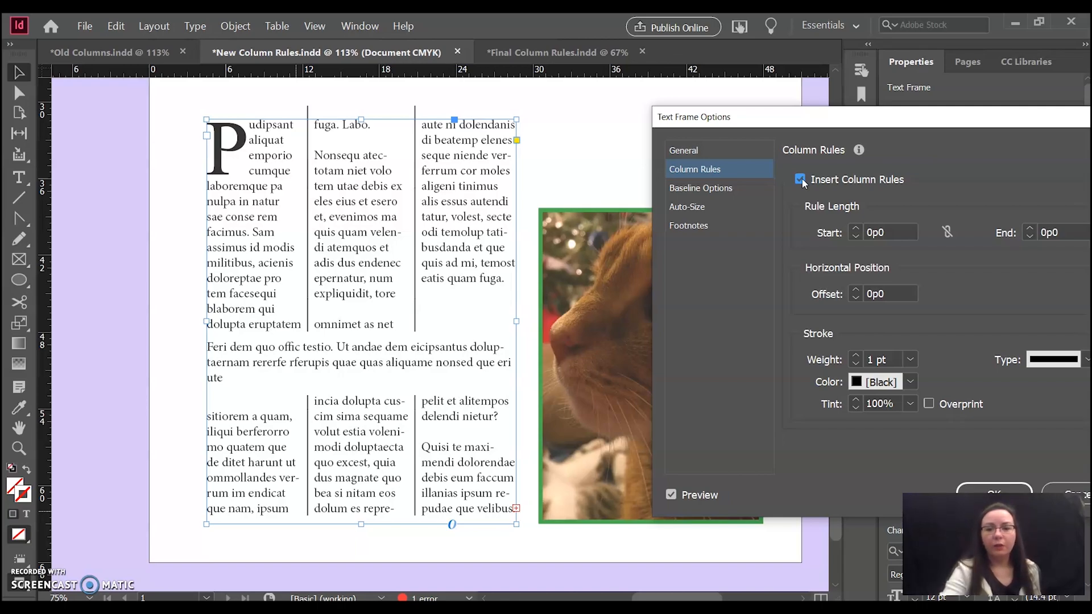
pyautogui.moveTo(418, 121)
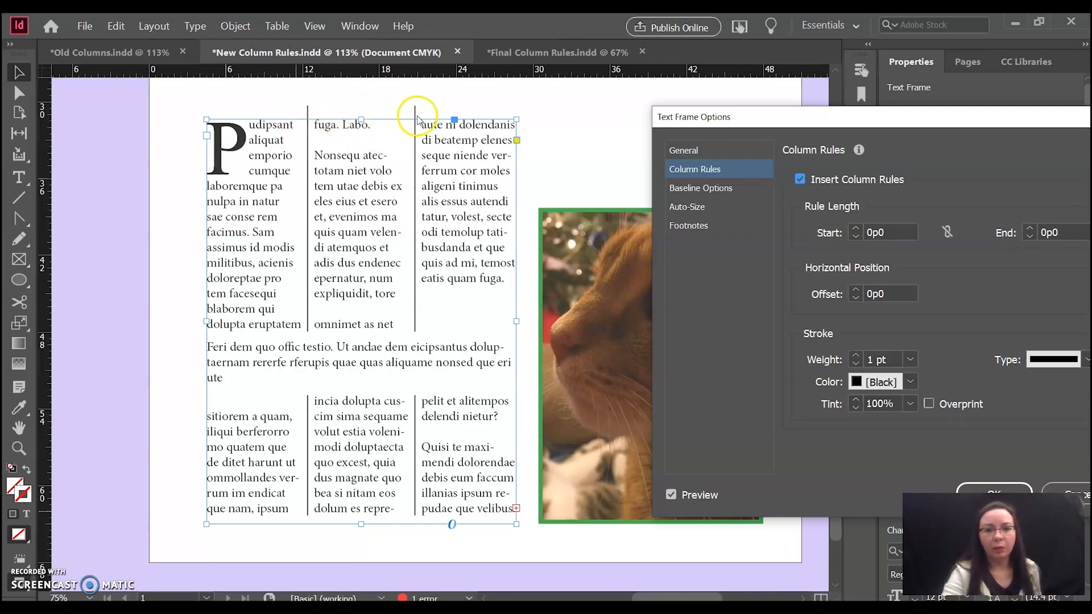
pyautogui.moveTo(392, 112)
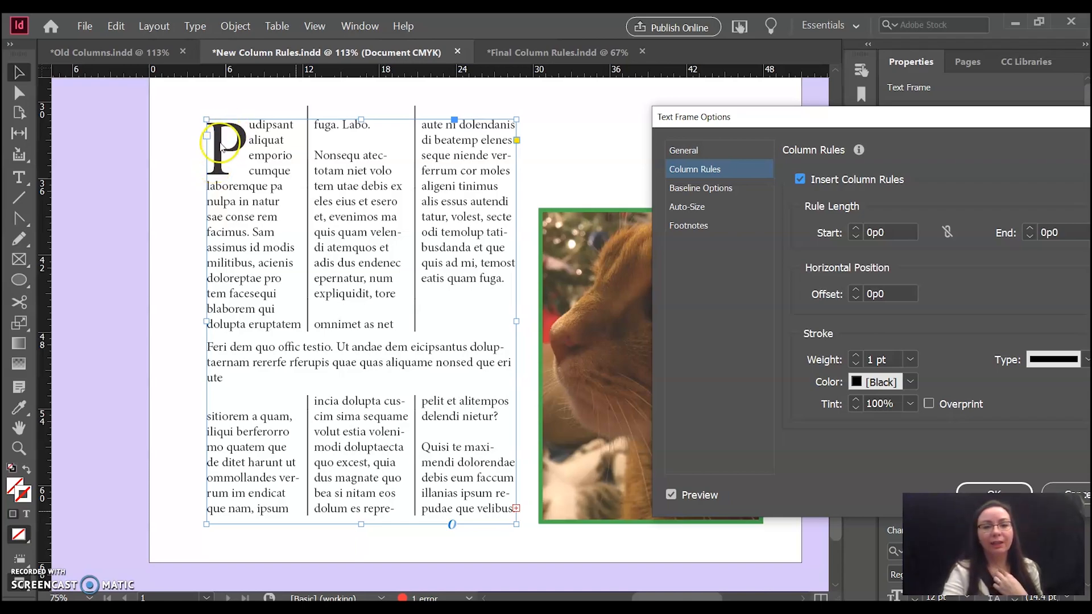
pyautogui.moveTo(321, 105)
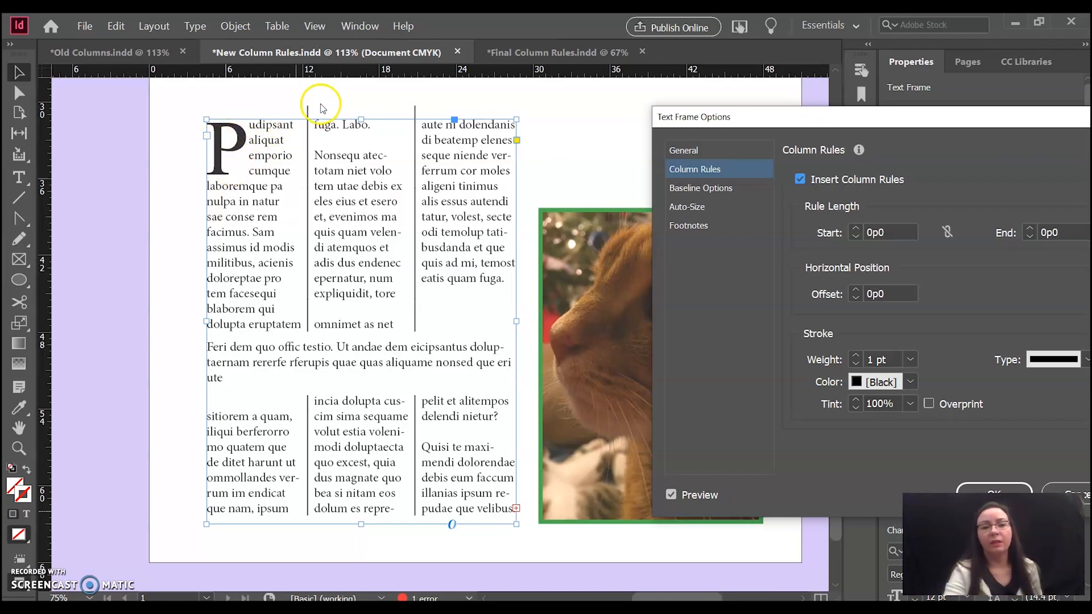
pyautogui.moveTo(314, 116)
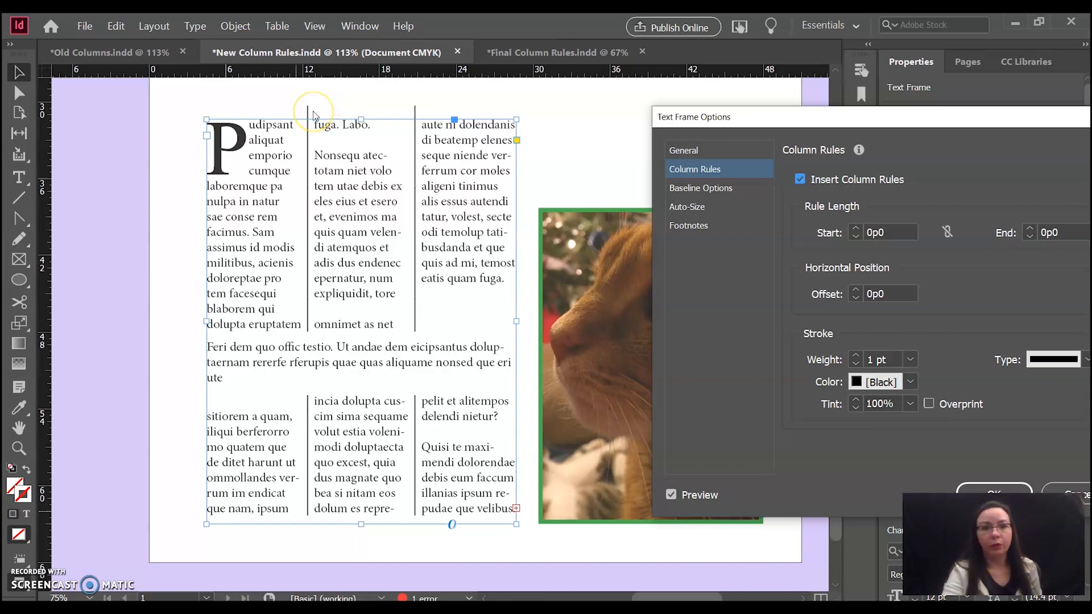
pyautogui.moveTo(311, 108)
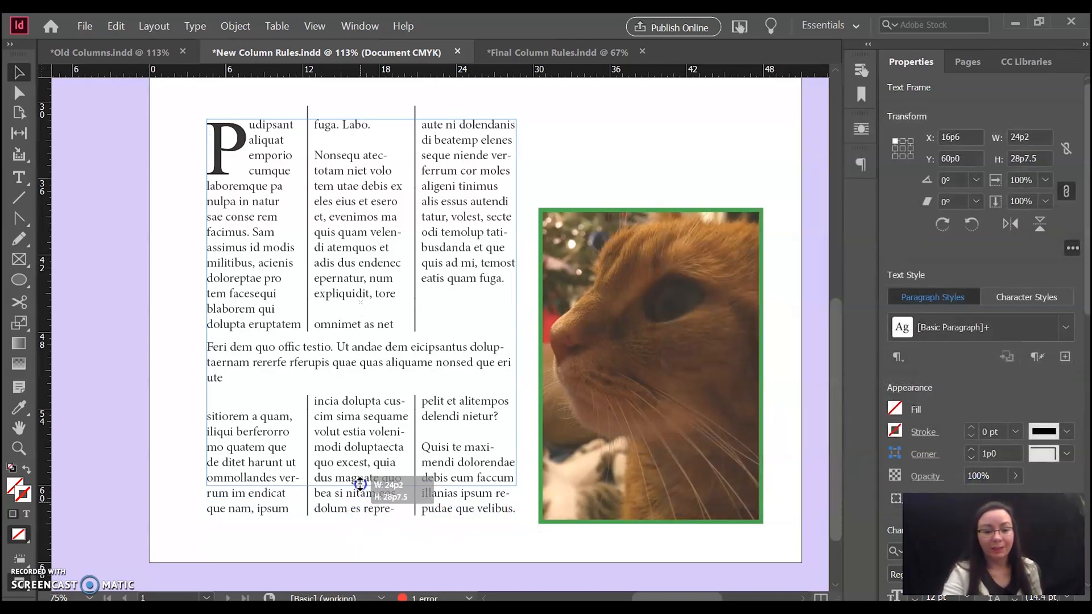
# - Resize the story frame from its top and bottom edges so the rules follow, then switch to Final Column Rules.indd
pyautogui.moveTo(361, 486); pyautogui.dragTo(360, 459)
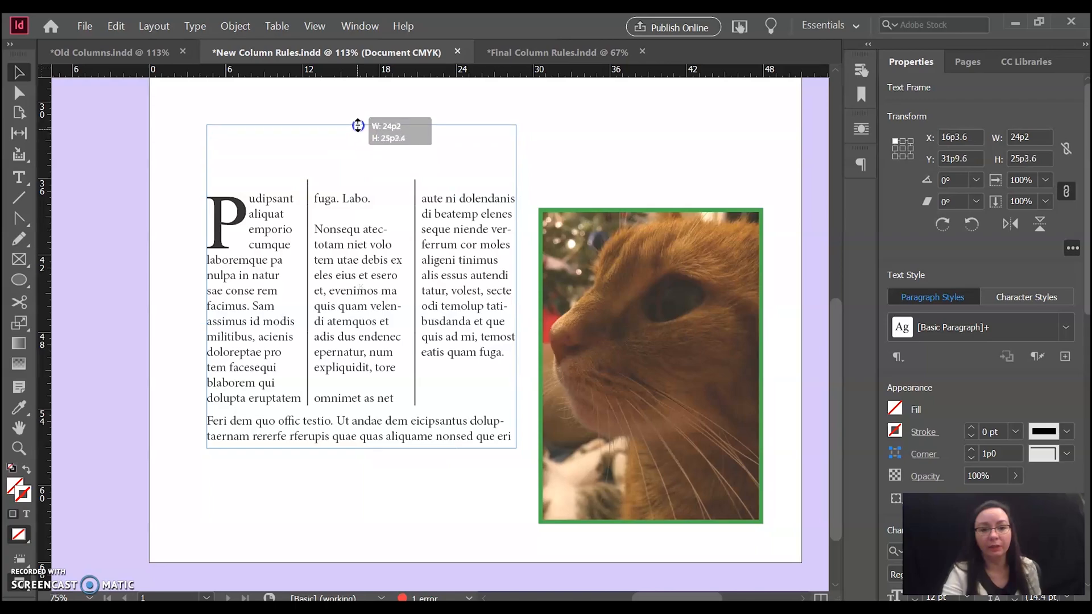
pyautogui.moveTo(357, 125); pyautogui.dragTo(360, 446)
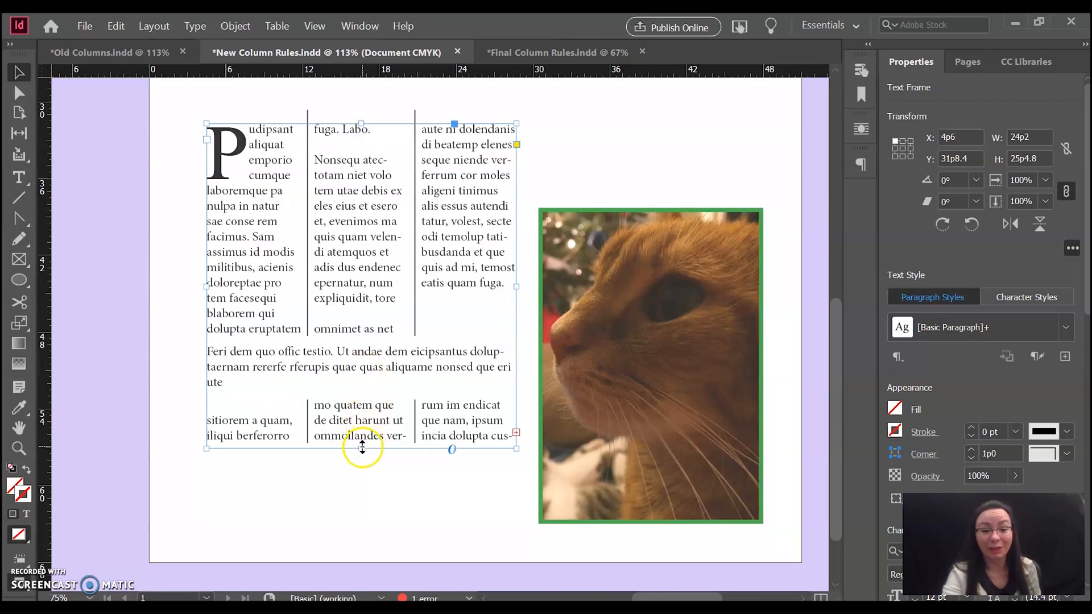
pyautogui.moveTo(361, 449); pyautogui.dragTo(362, 498)
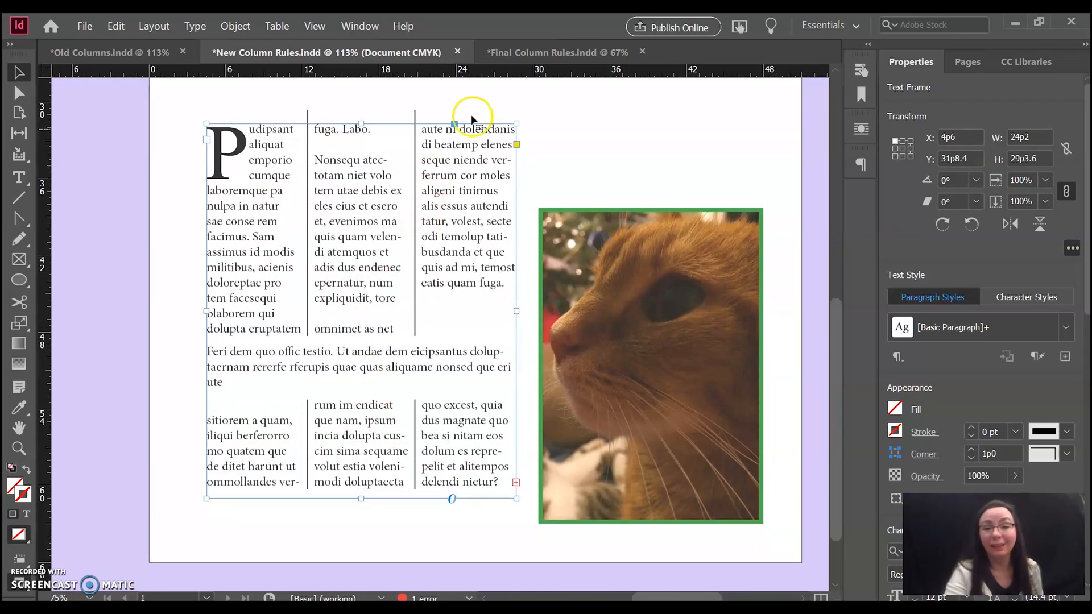
pyautogui.click(554, 52)
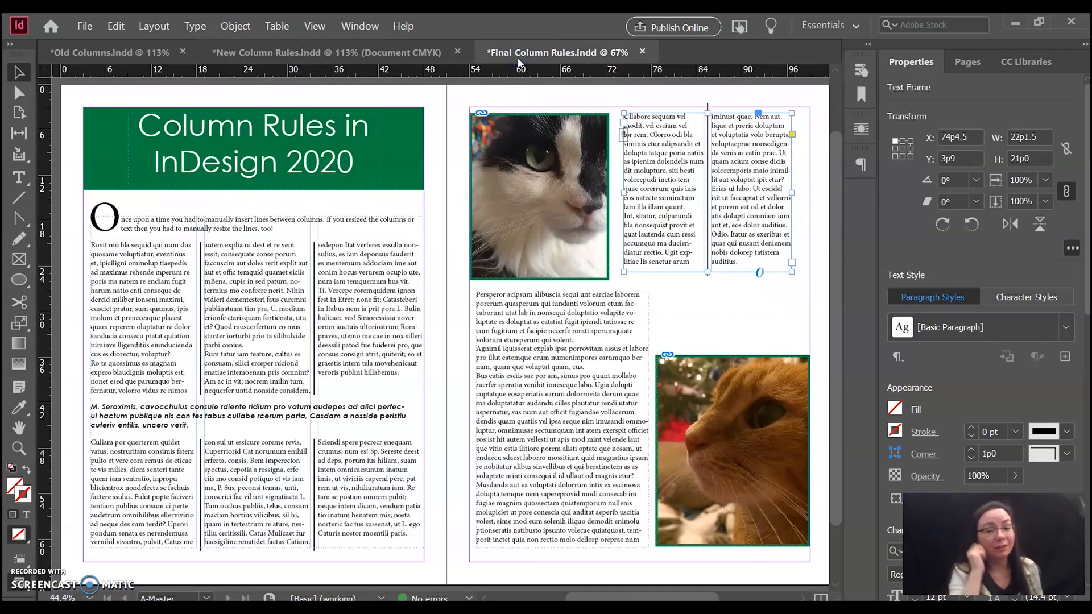